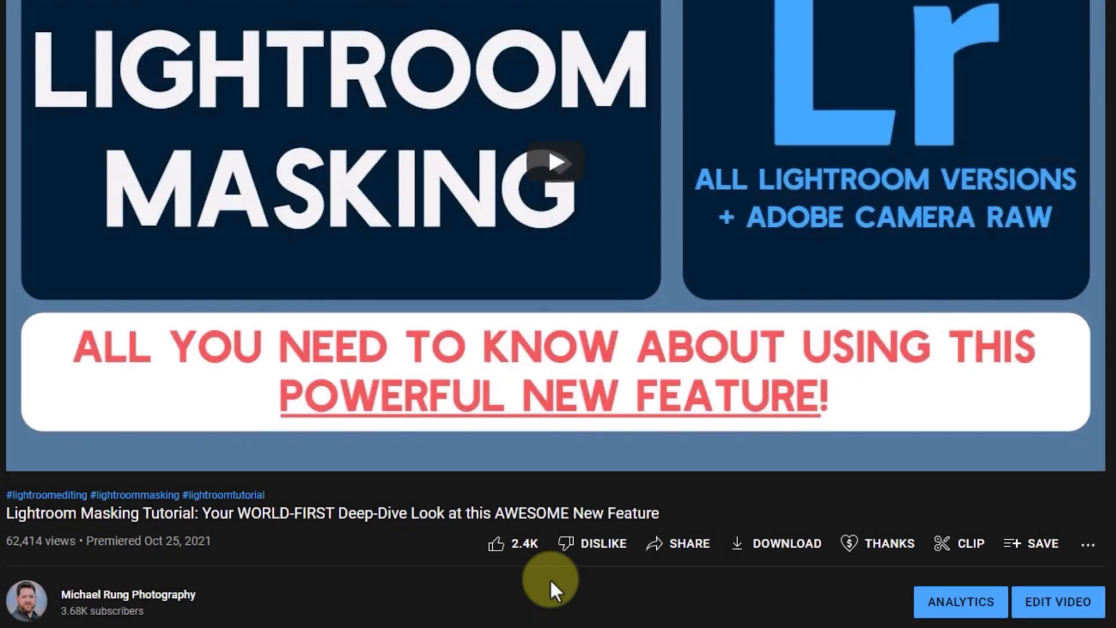
mouse_move(653, 607)
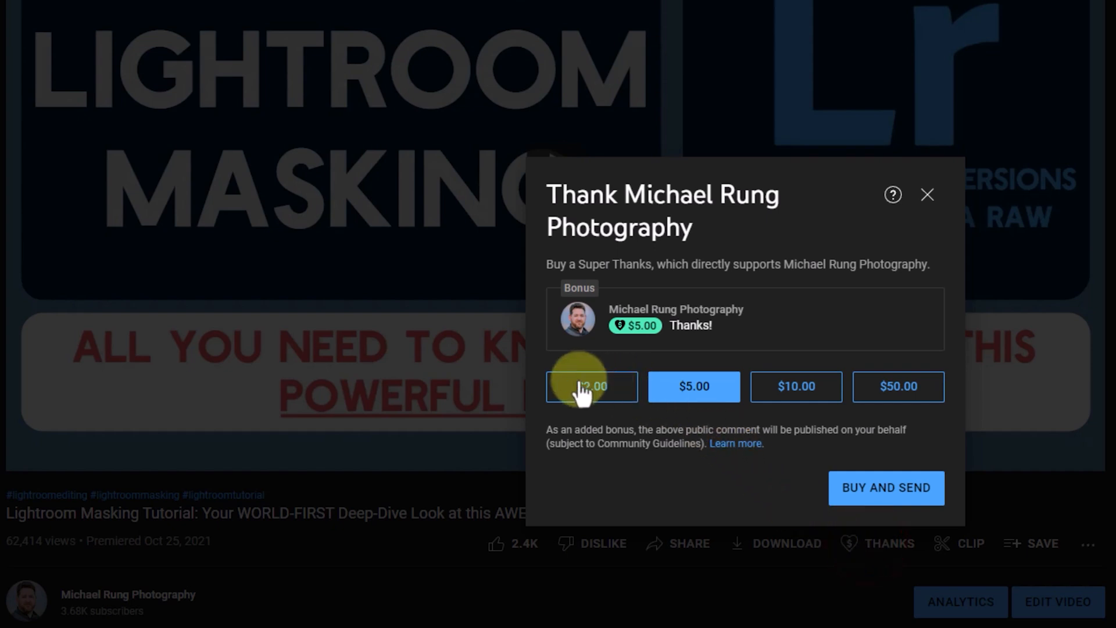
Step: Try the $10.00 and $50.00 Super Thanks amounts in the YouTube dialog
left_click(796, 388)
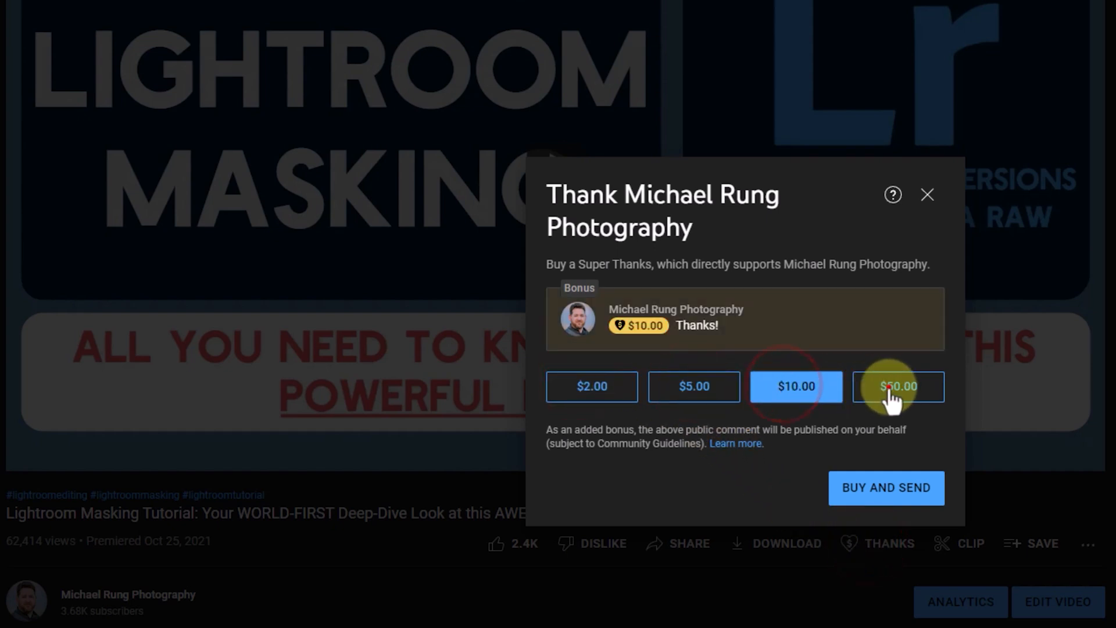
left_click(694, 386)
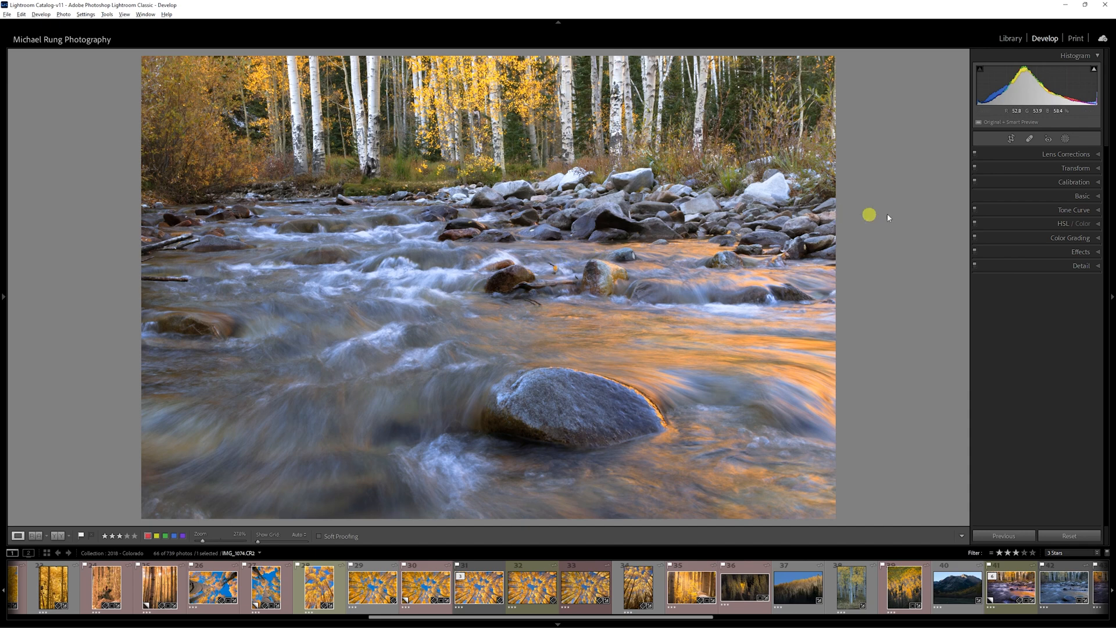
Step: Review the photo's Basic, Tone Curve region and HSL/Color saturation adjustments
left_click(1082, 195)
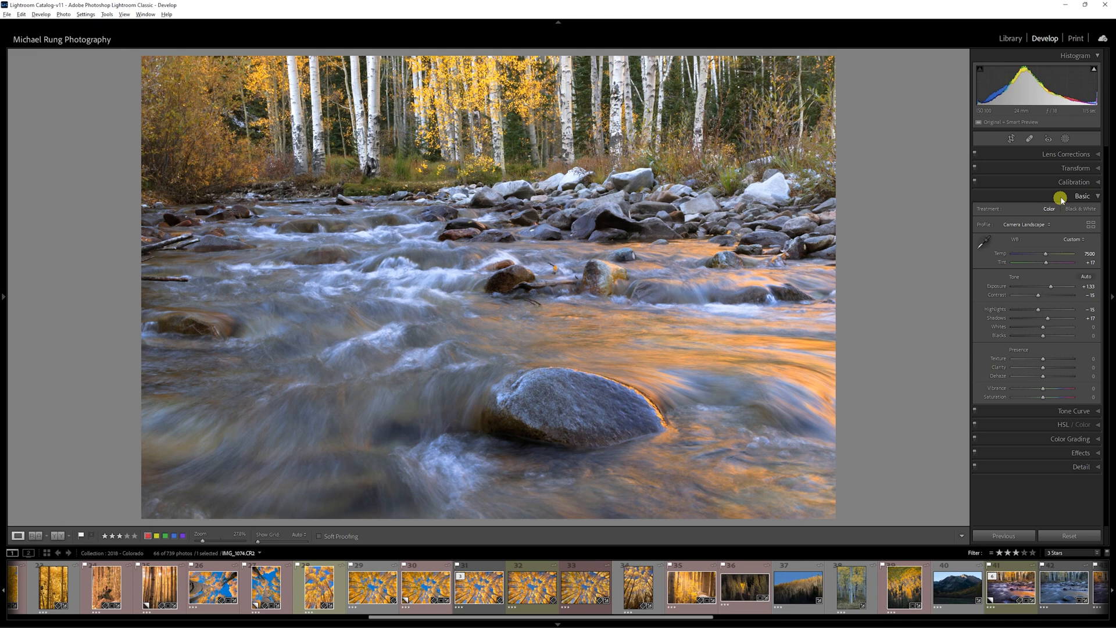
left_click(1074, 181)
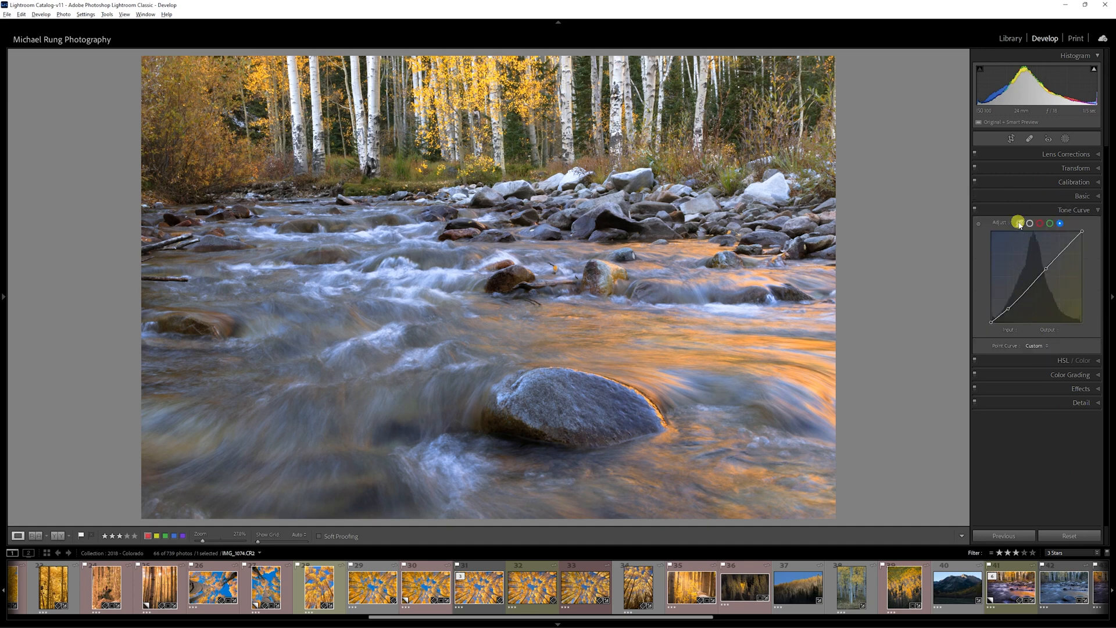
left_click(1018, 223)
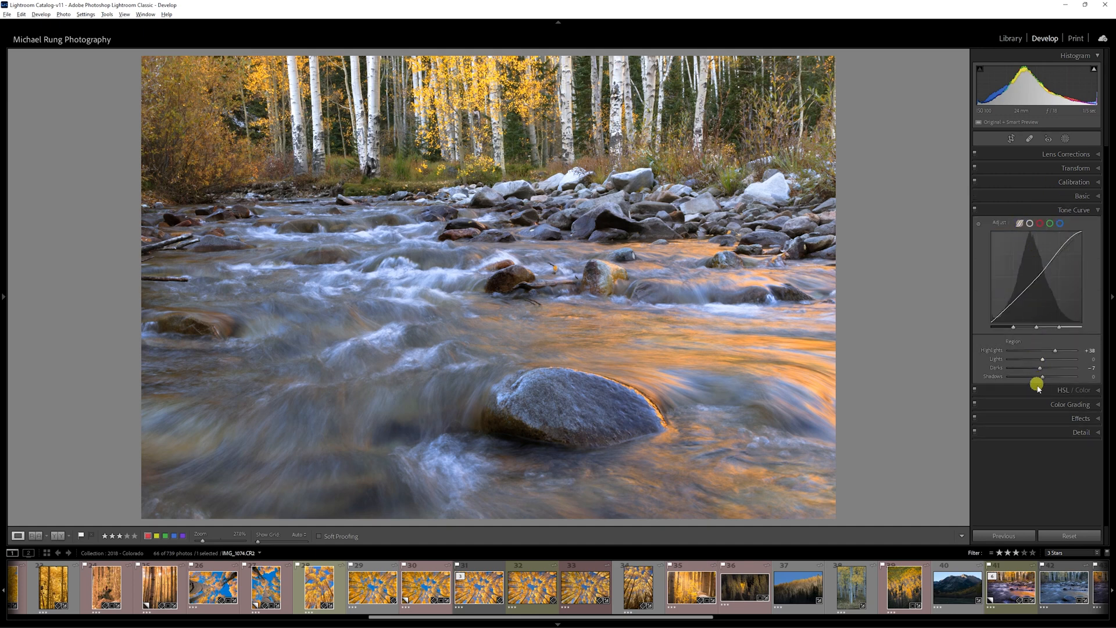
left_click(1098, 225)
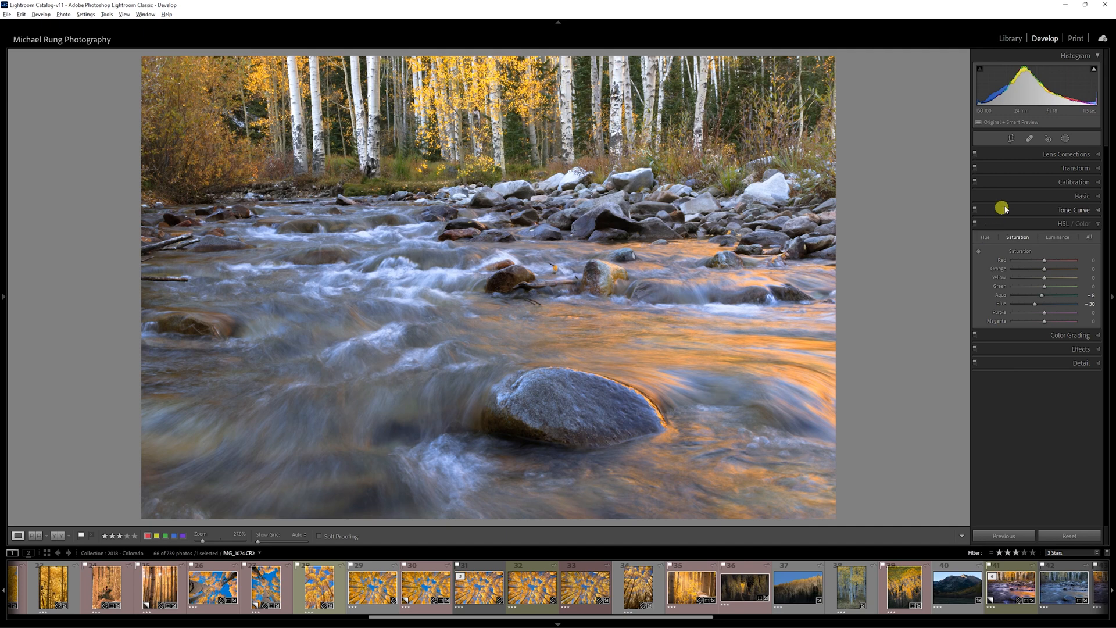
Step: Show the Masking panel with the photo's four existing named masks
left_click(1081, 139)
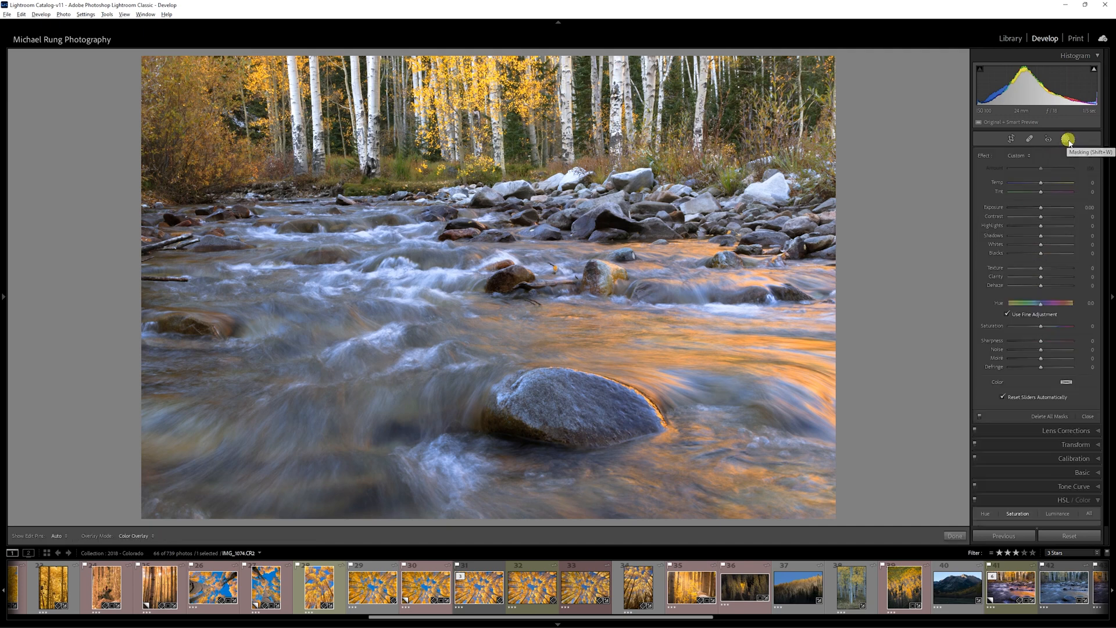
left_click(1065, 137)
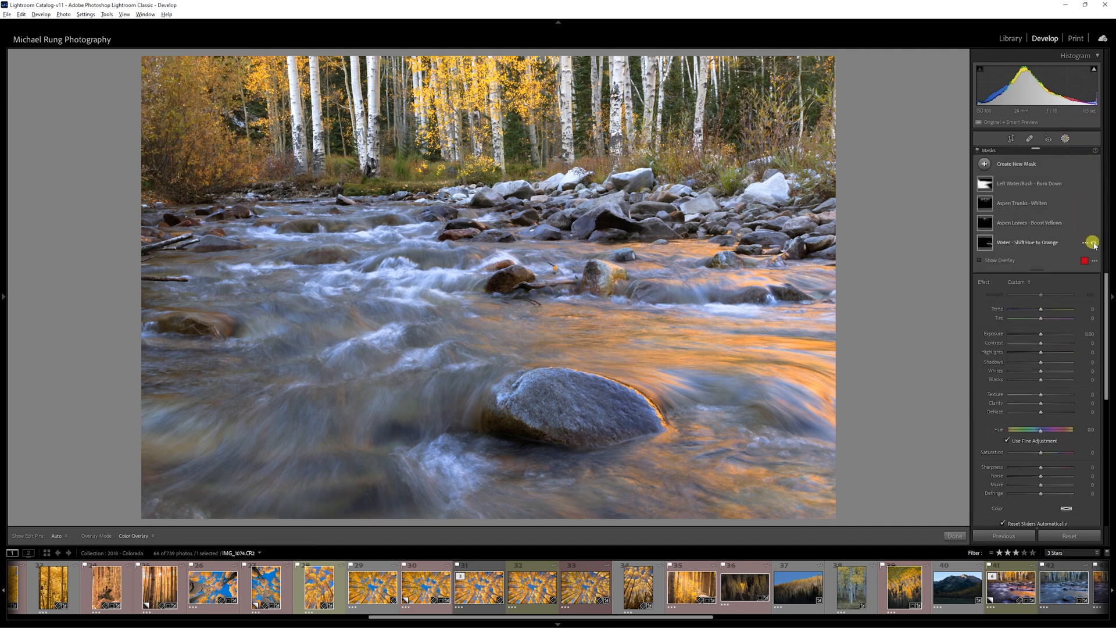
left_click(1090, 222)
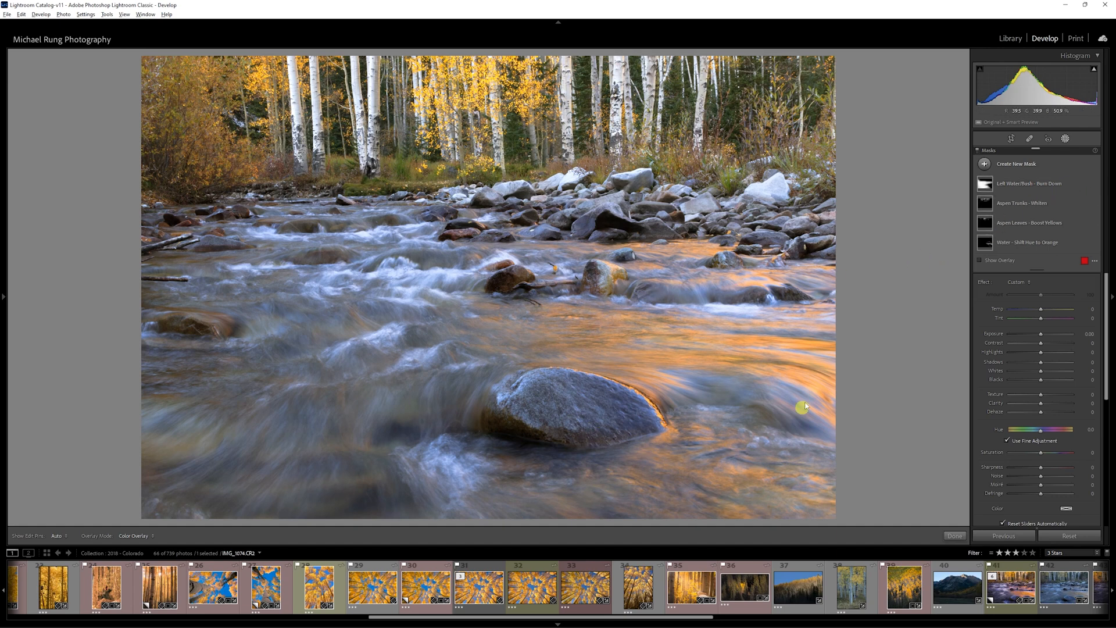
mouse_move(779, 416)
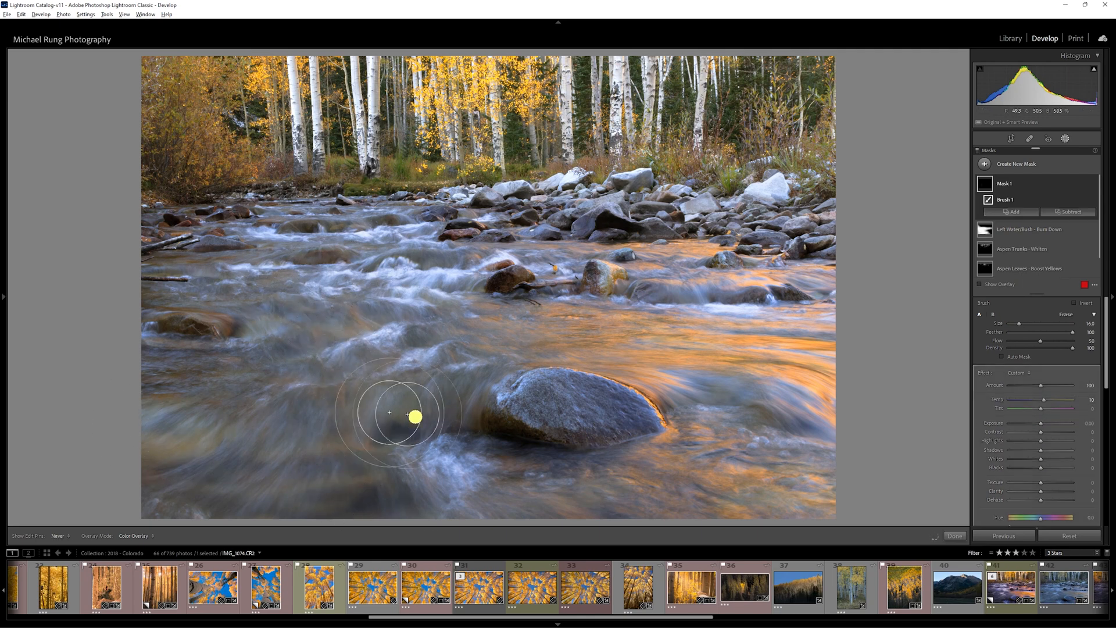
mouse_move(967, 395)
type("Water - Shift Hue to Orange")
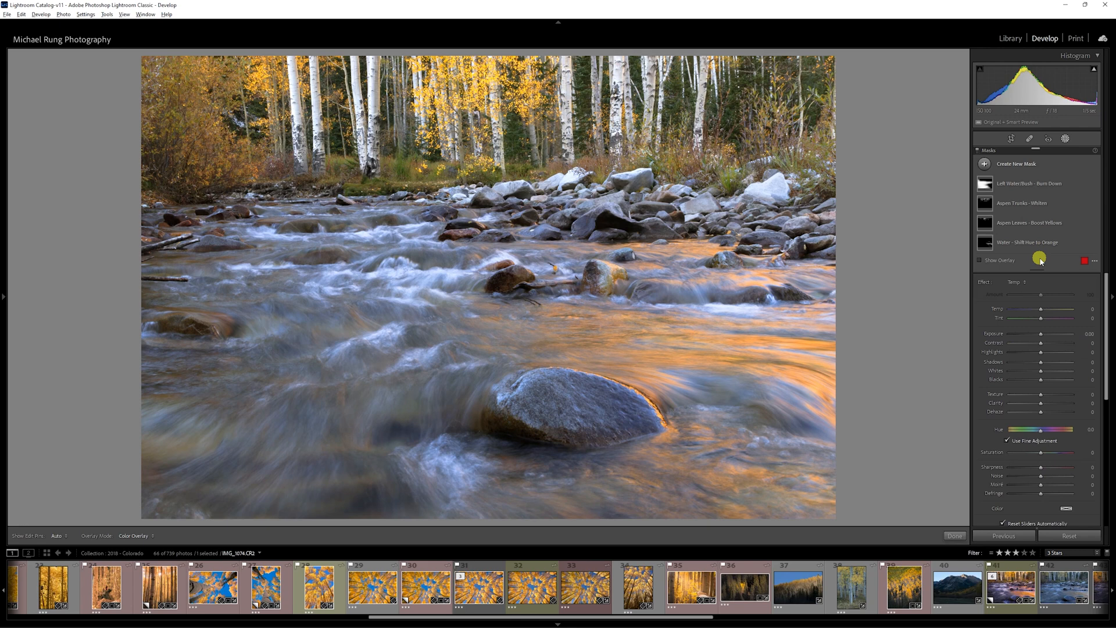
left_click(984, 163)
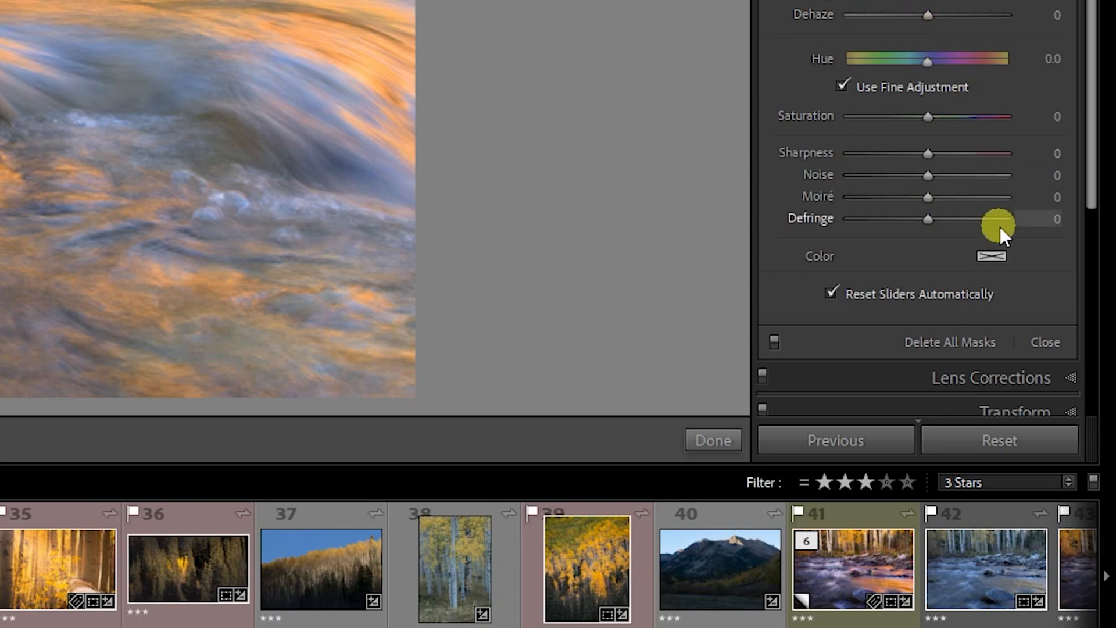
Step: Sample the golden tone of the lit water into the mask tint colour with the eyedropper
left_click(991, 256)
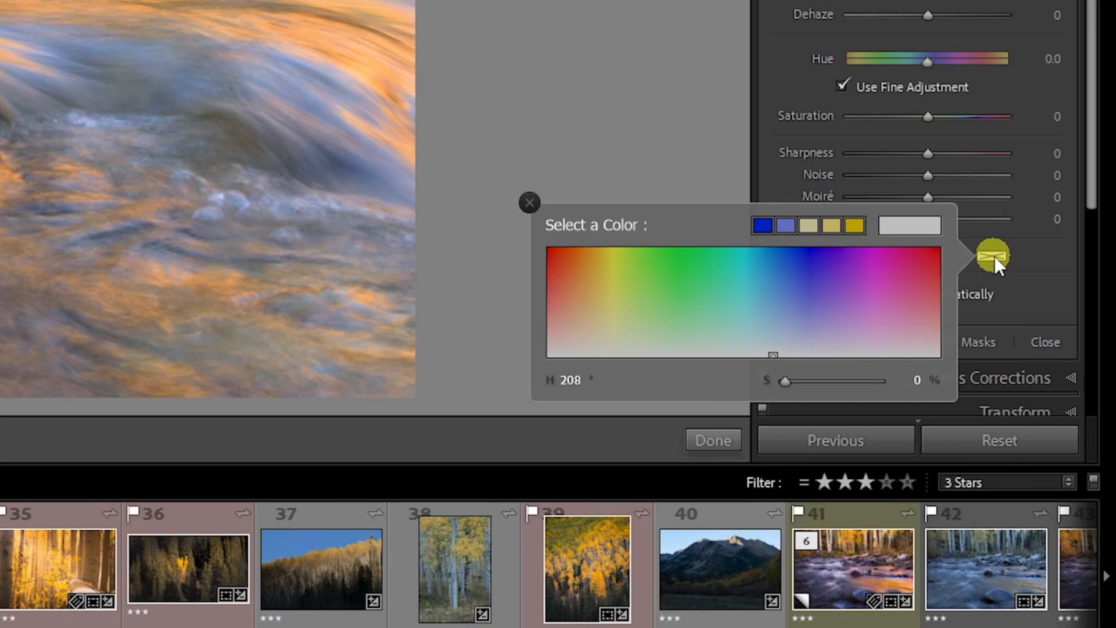
left_click(890, 225)
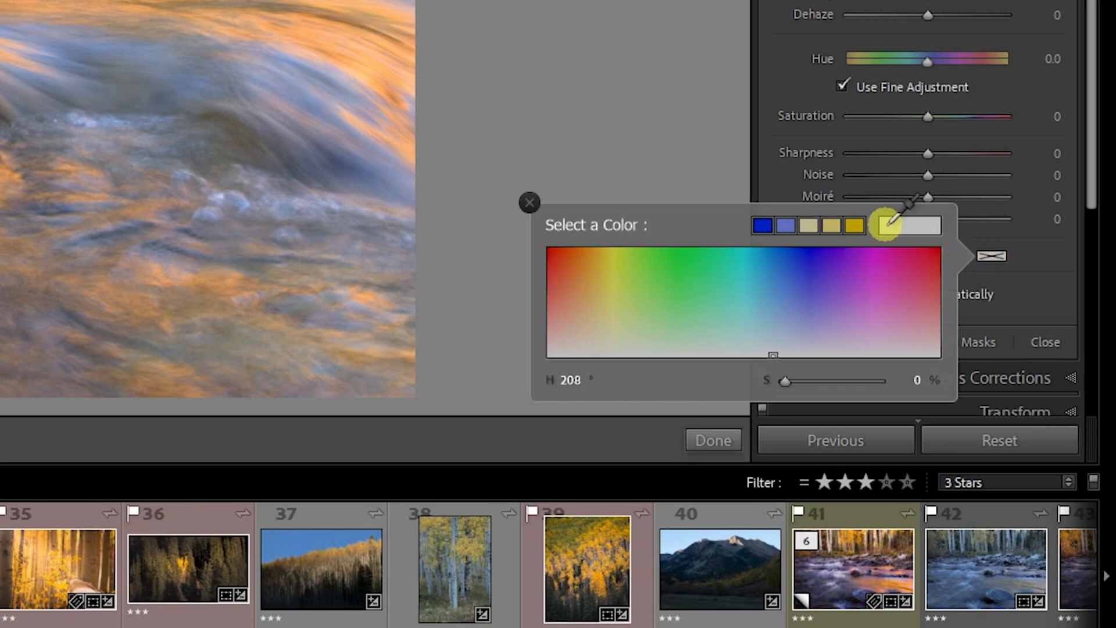
mouse_move(789, 228)
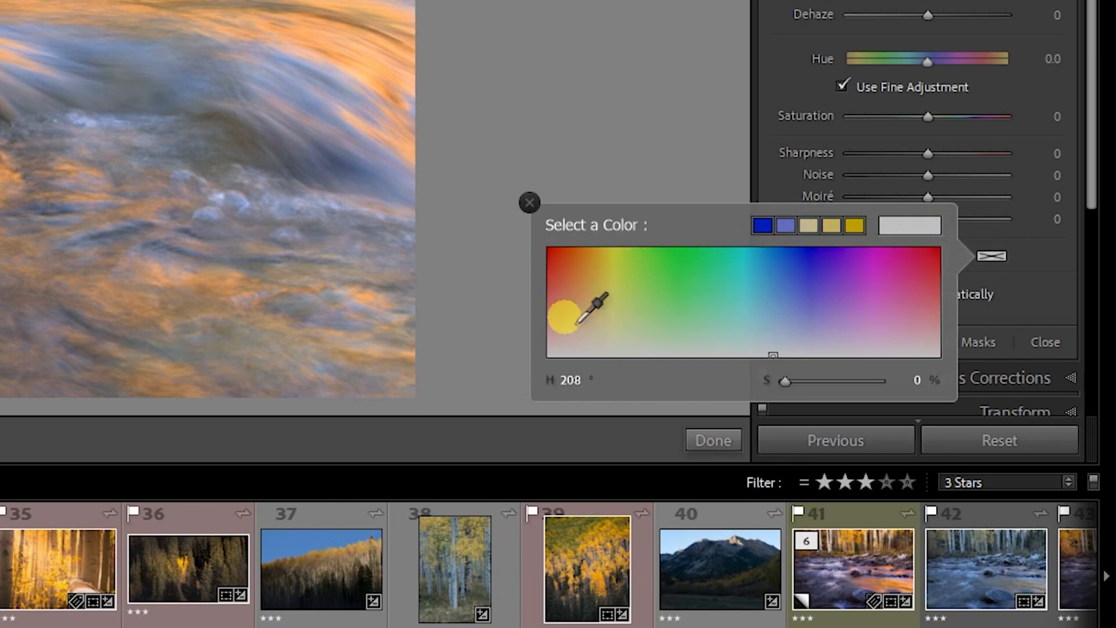
left_click_drag(567, 312, 687, 256)
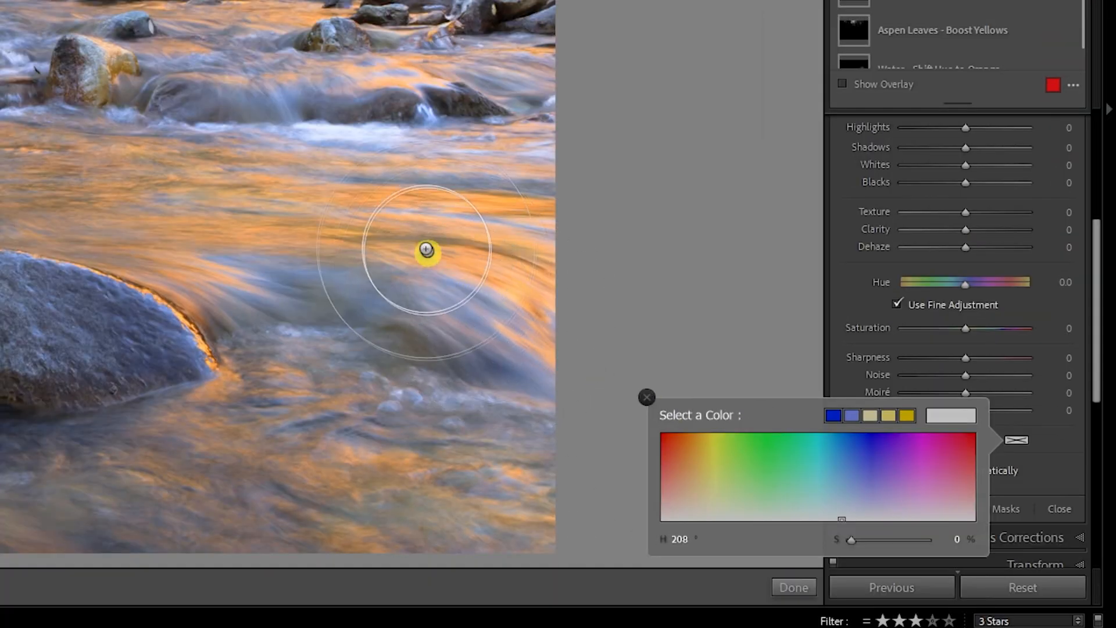
left_click_drag(427, 250, 370, 190)
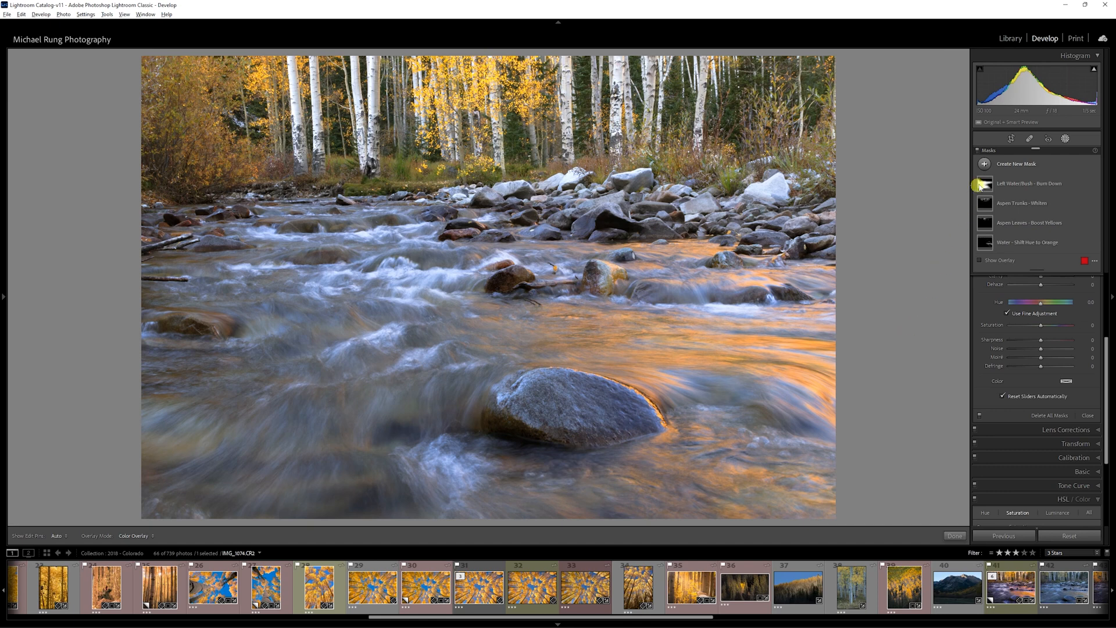
Step: Create a new empty Brush mask above the four named masks
left_click(1001, 163)
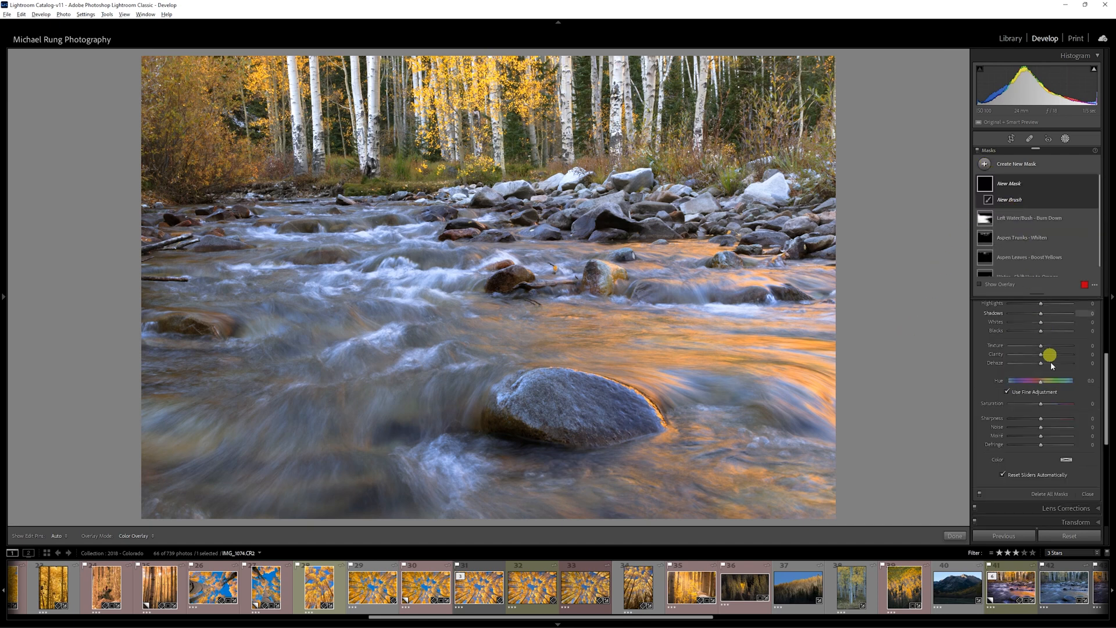
left_click(1065, 459)
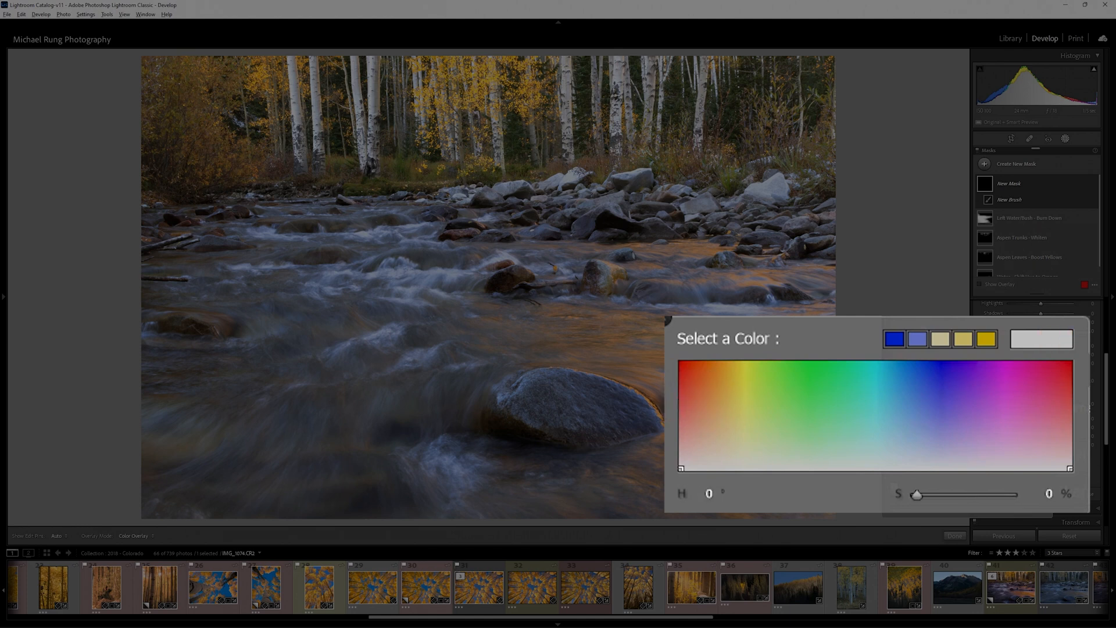
Step: Tint the brush mask a pale warm gold, about hue 32 and saturation 27, and confirm
left_click(944, 451)
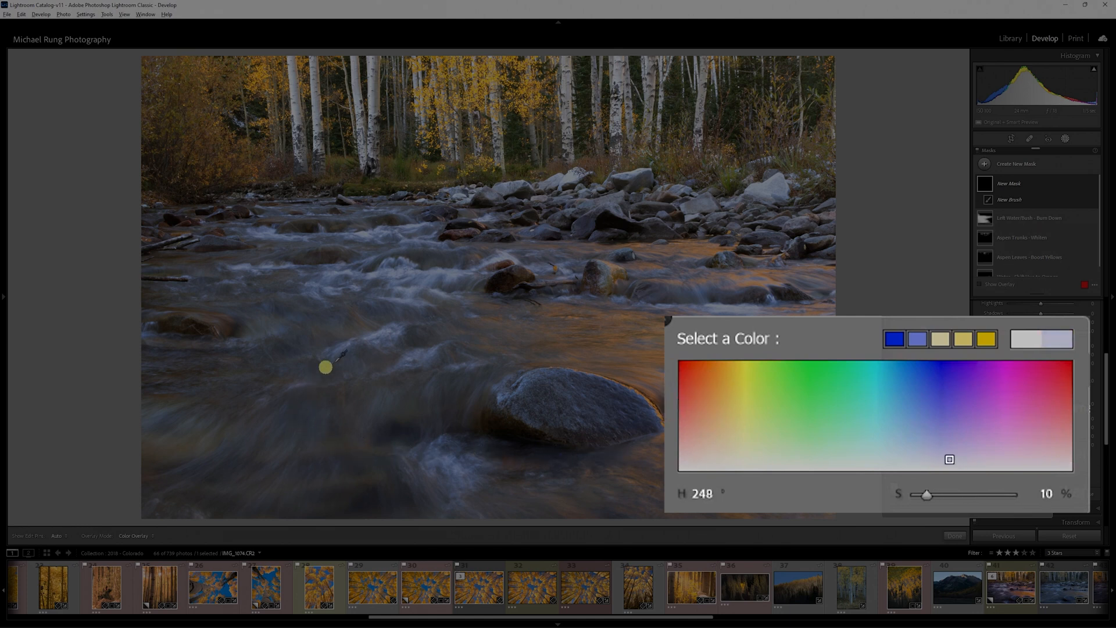
left_click(726, 425)
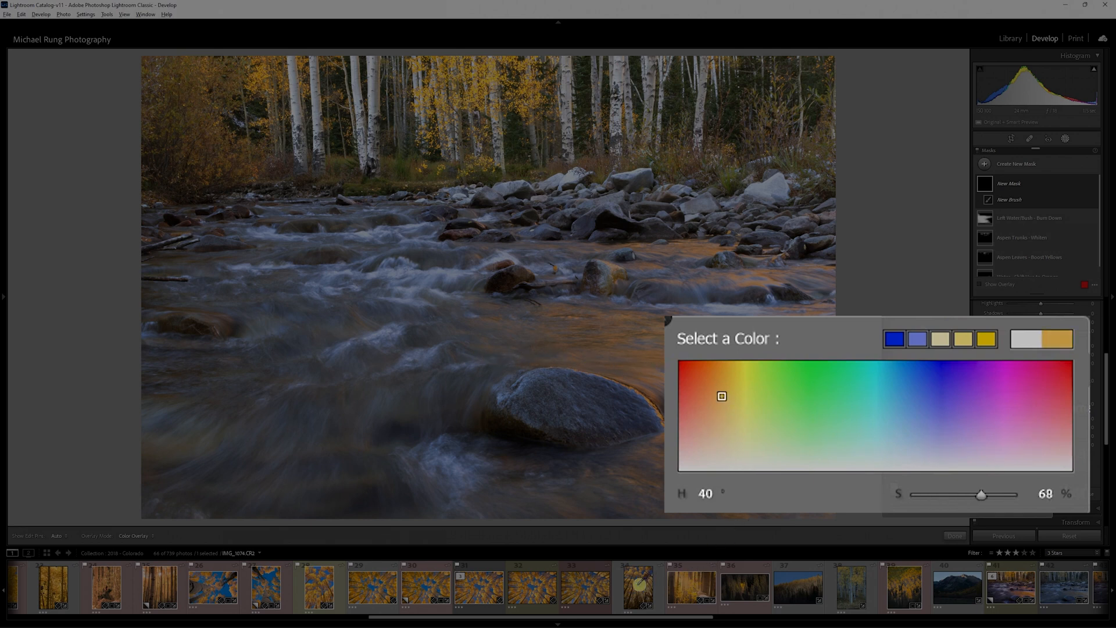
left_click_drag(721, 395, 714, 440)
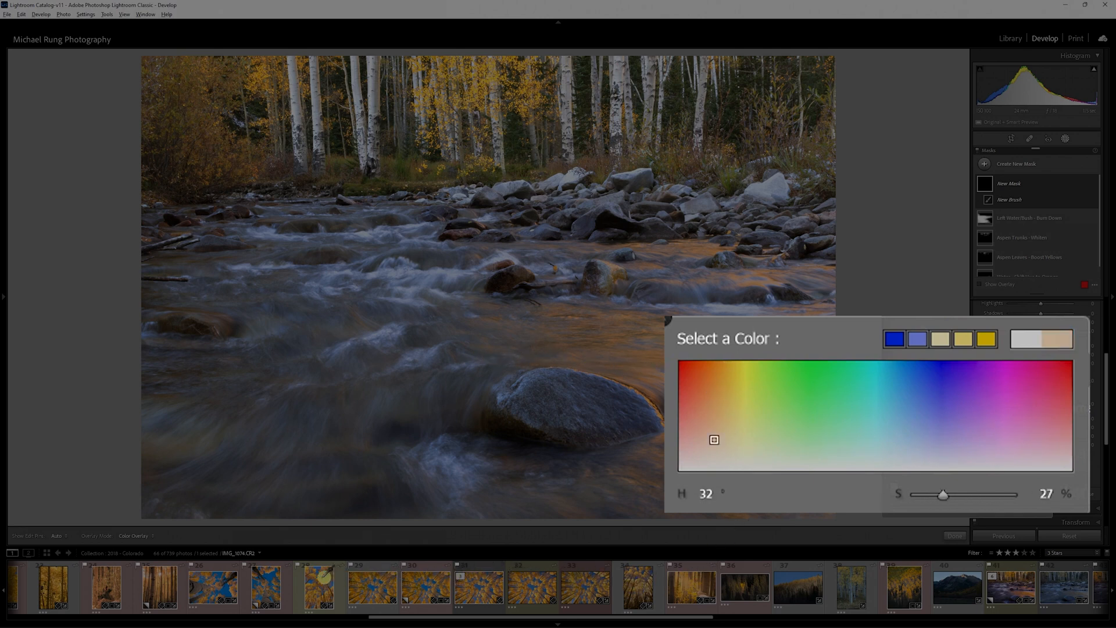
left_click(902, 362)
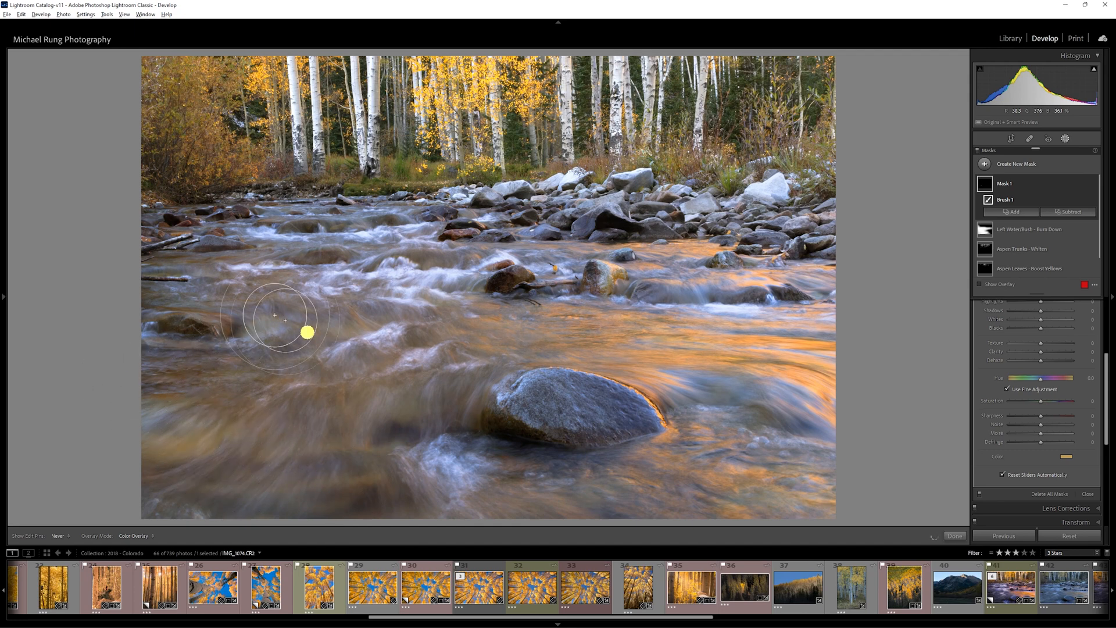
mouse_move(439, 253)
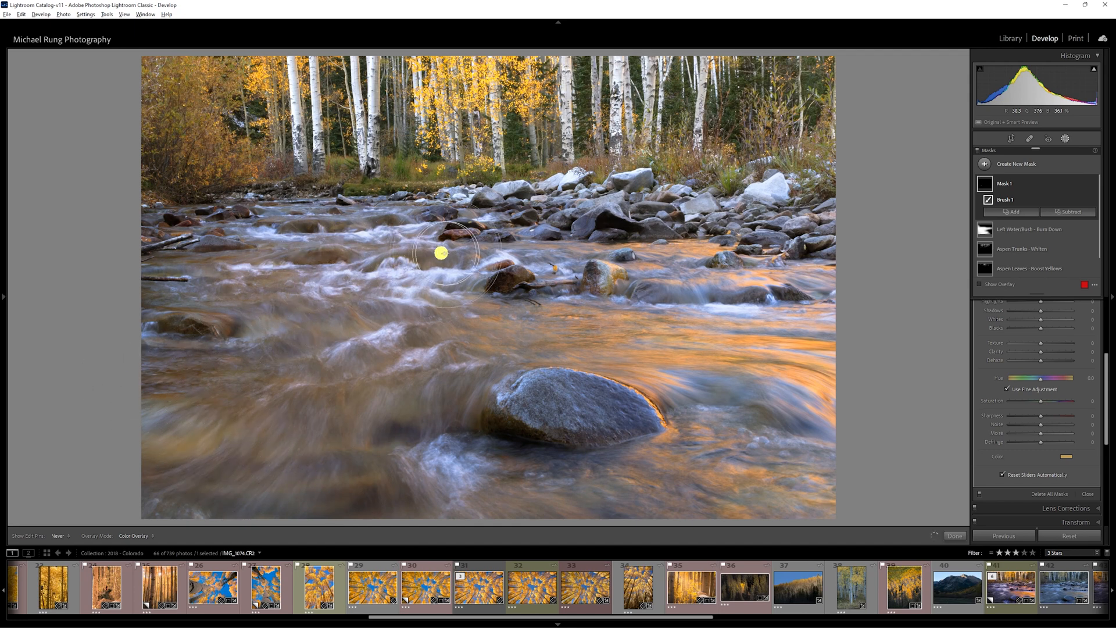
mouse_move(466, 387)
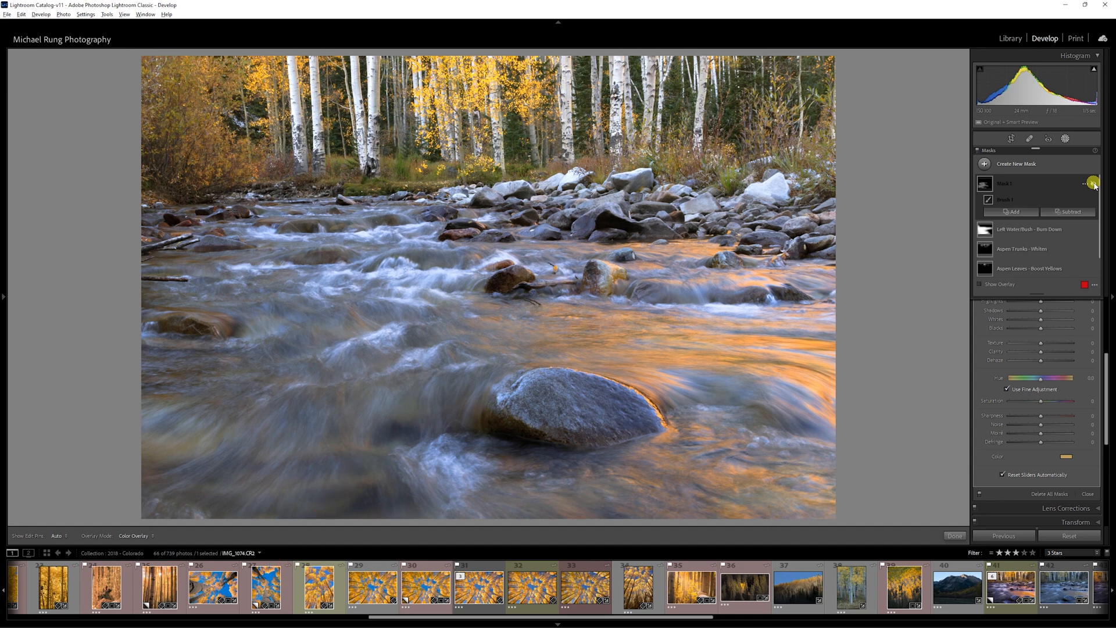
Step: Show the aspen canopy photo as a reference beside the river photo (Shift+R)
key("Shift+R")
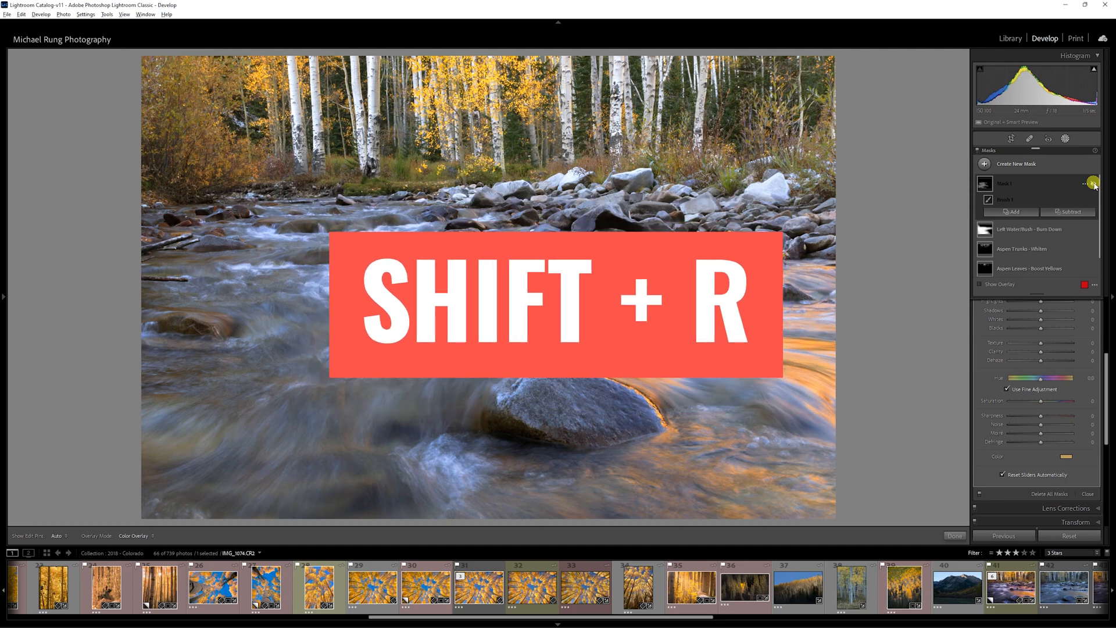
key("shift+r")
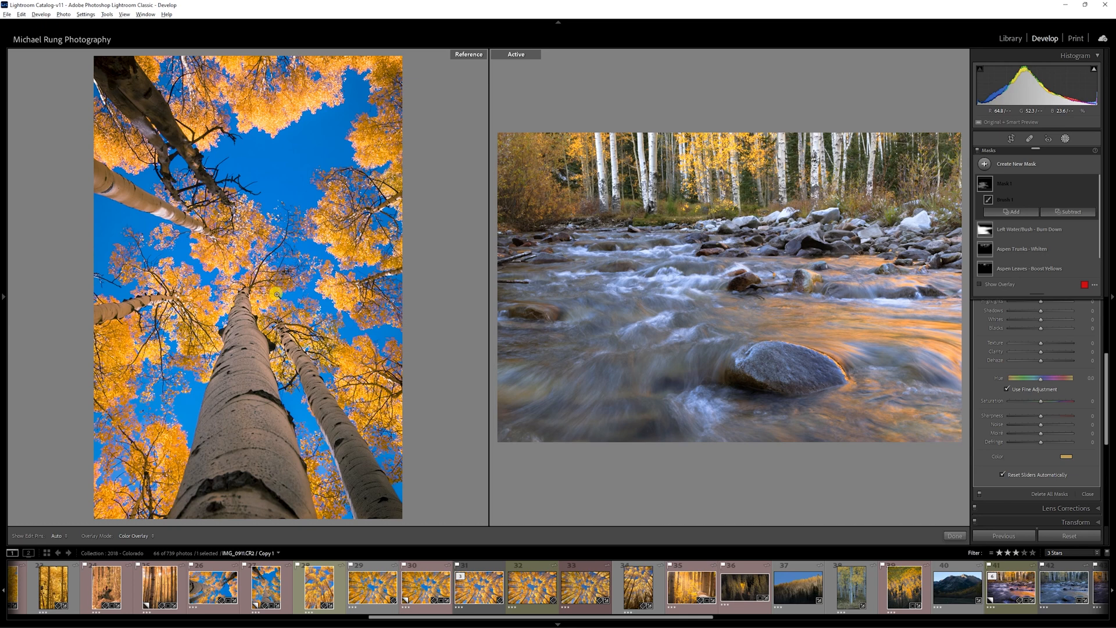
Step: Start a new mask to carry the blue sampled from the aspen sky
left_click(986, 162)
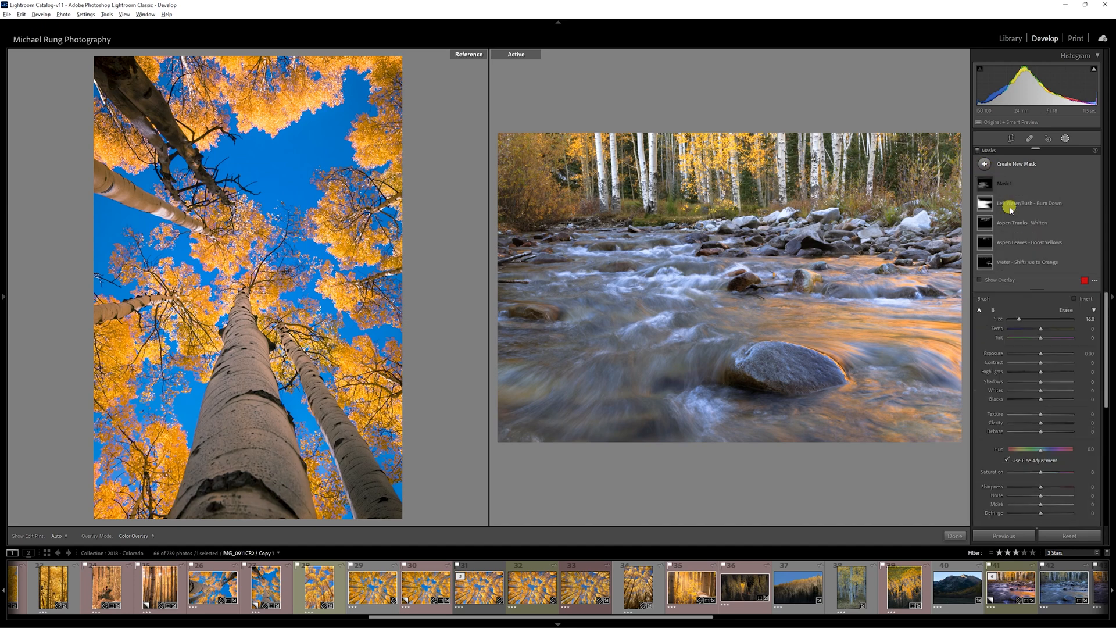
left_click(984, 163)
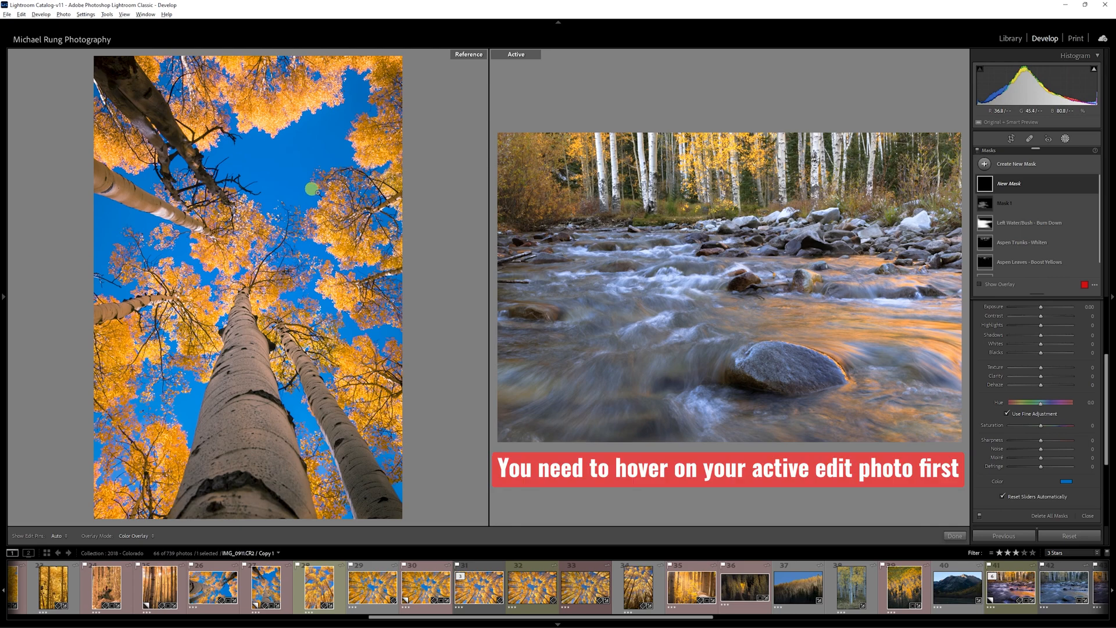
mouse_move(761, 323)
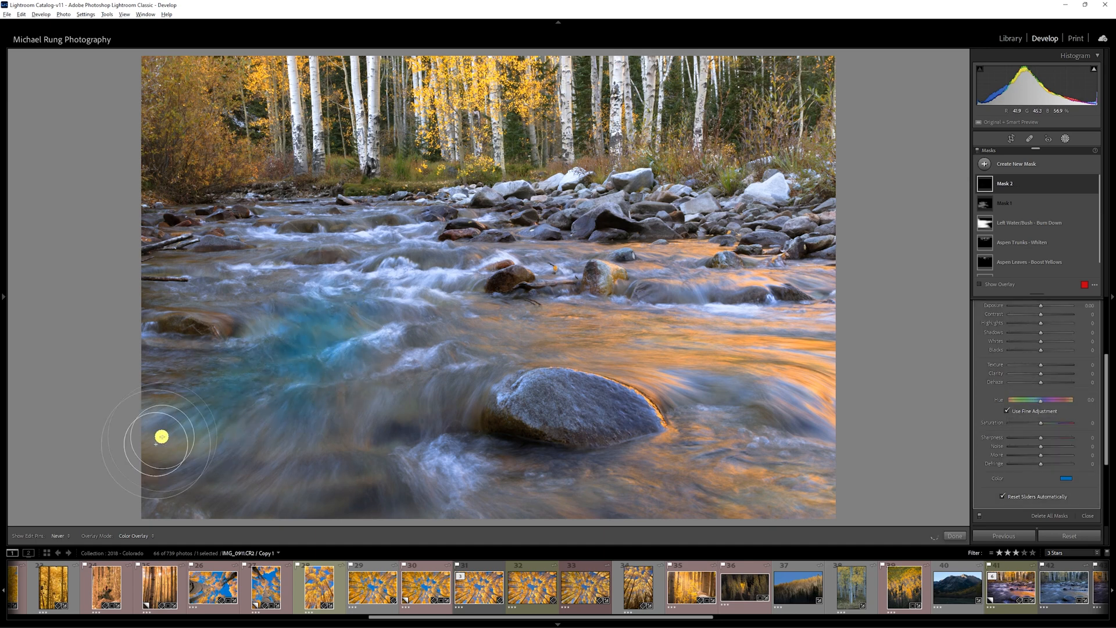
Step: Brush the blue Mask 2 over the lower-left, rock-side and upper-left river water
left_click_drag(161, 436, 458, 459)
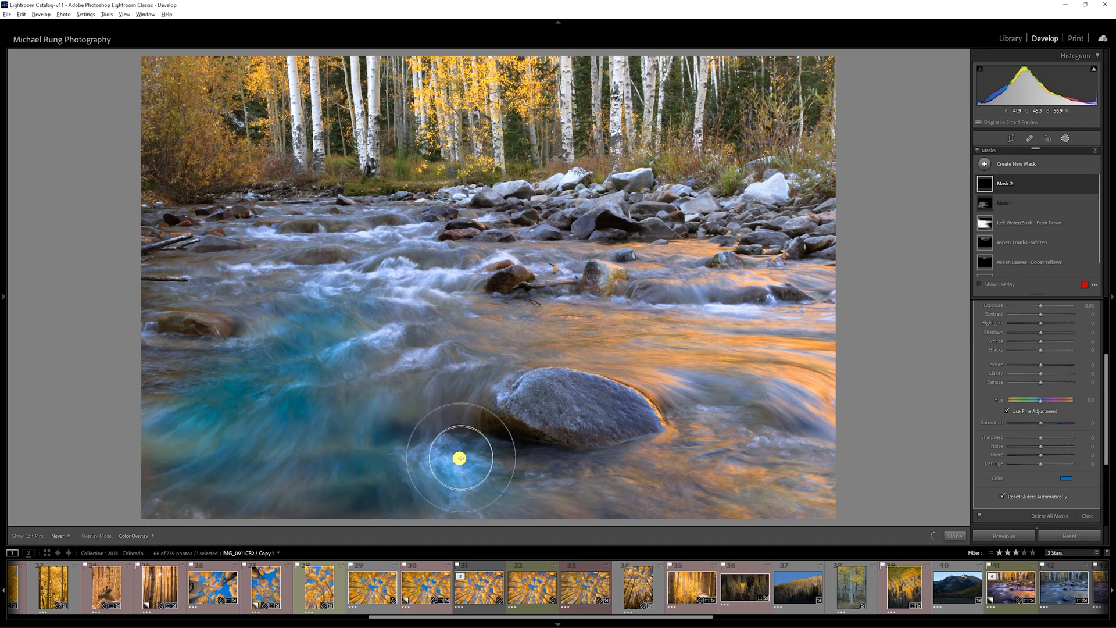
left_click_drag(458, 458, 254, 280)
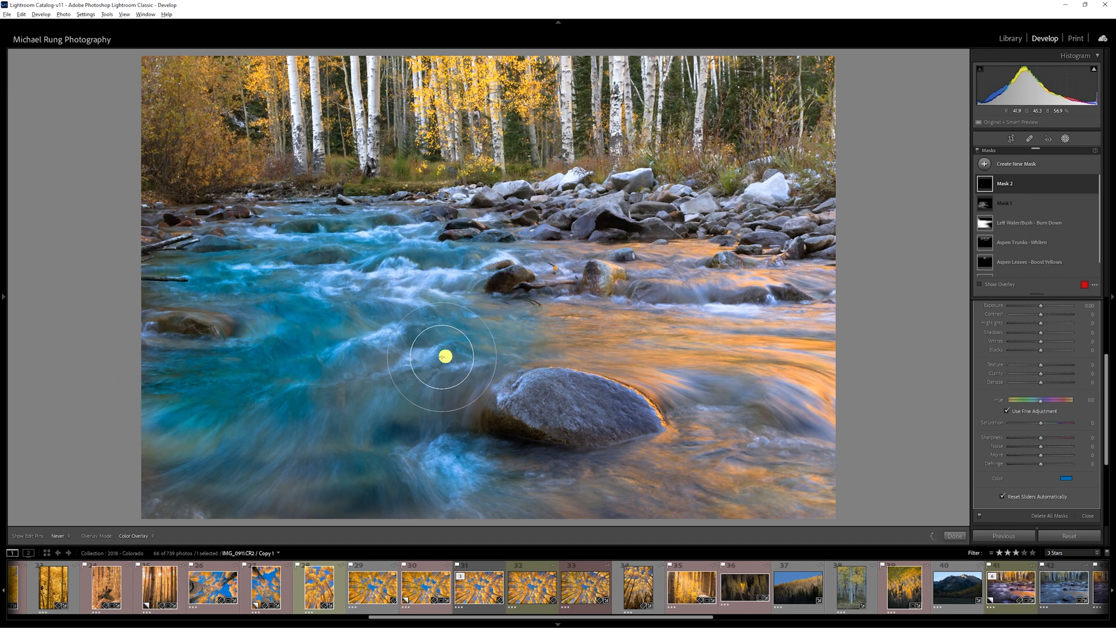
left_click_drag(444, 356, 324, 398)
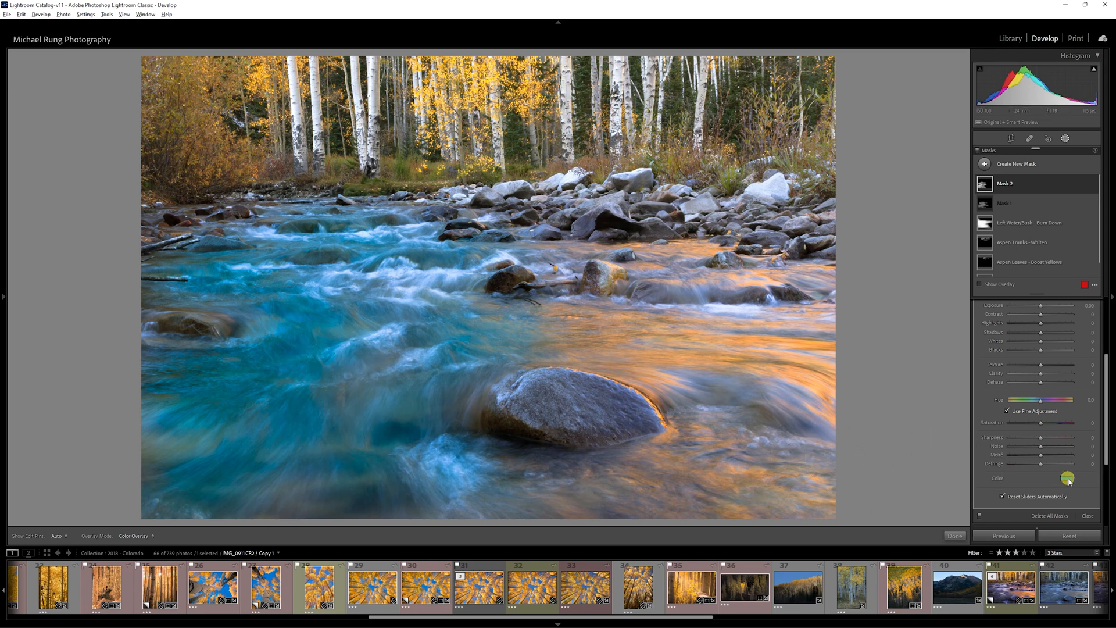
Step: Soften the mask tint to a less saturated blue in the colour chooser
left_click(1064, 477)
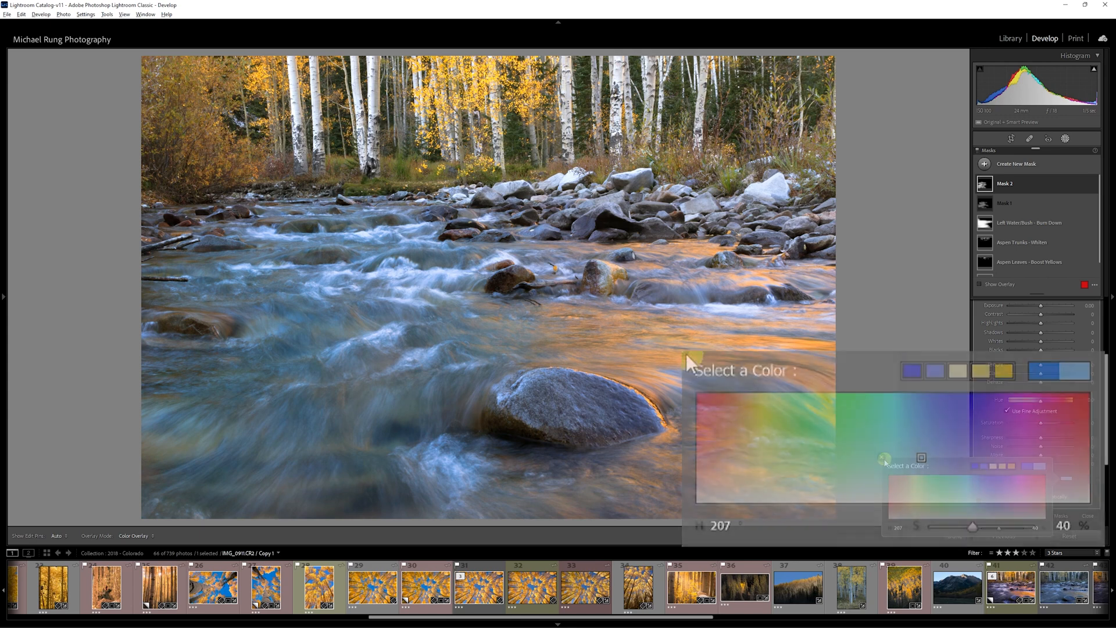
left_click(1089, 184)
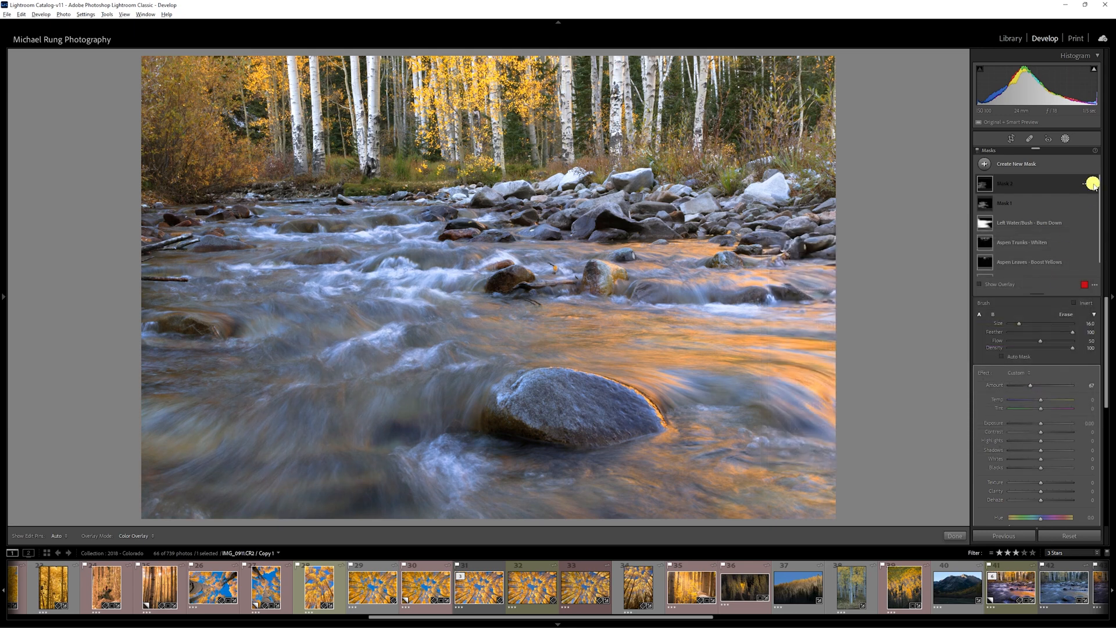
Step: Lower Mask 2's exposure to about -0.44 to darken the left water
left_click(1092, 184)
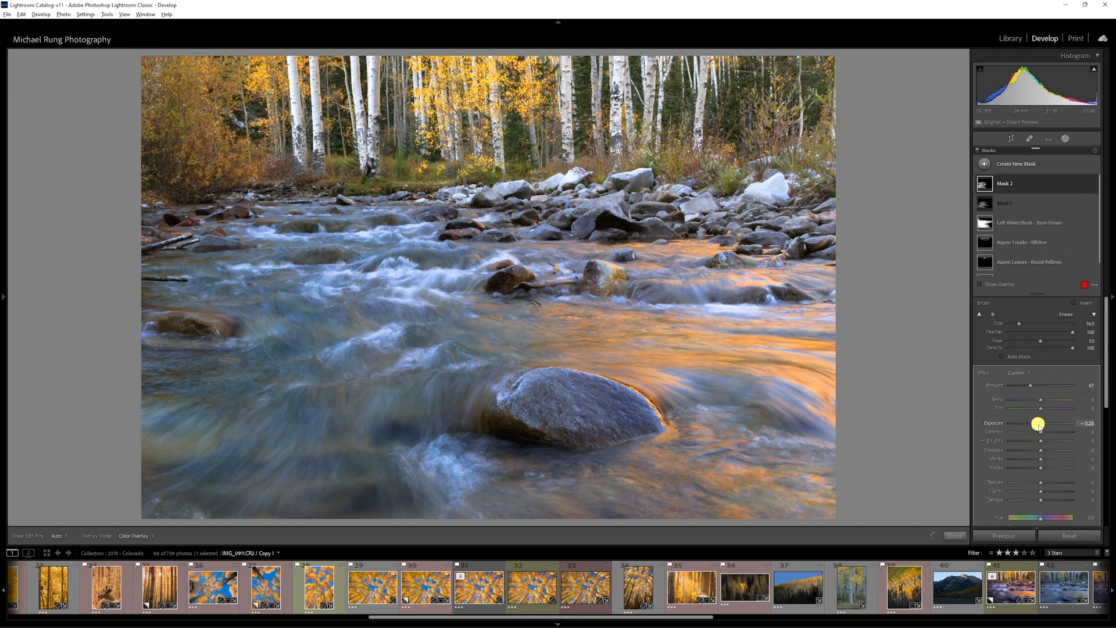
left_click_drag(1040, 423, 1036, 423)
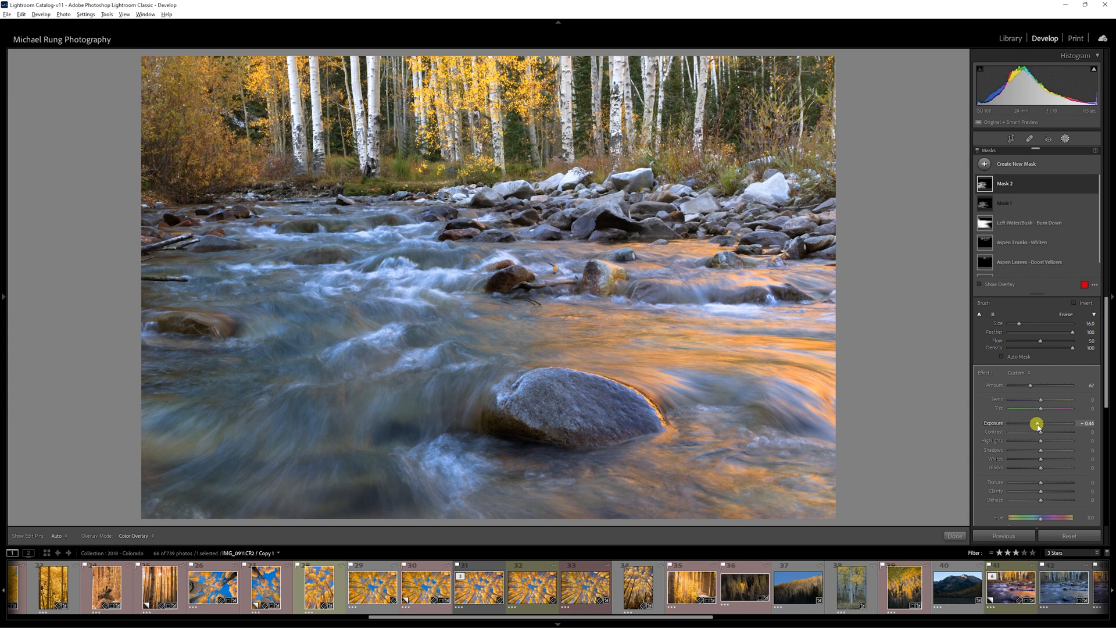
left_click(1013, 212)
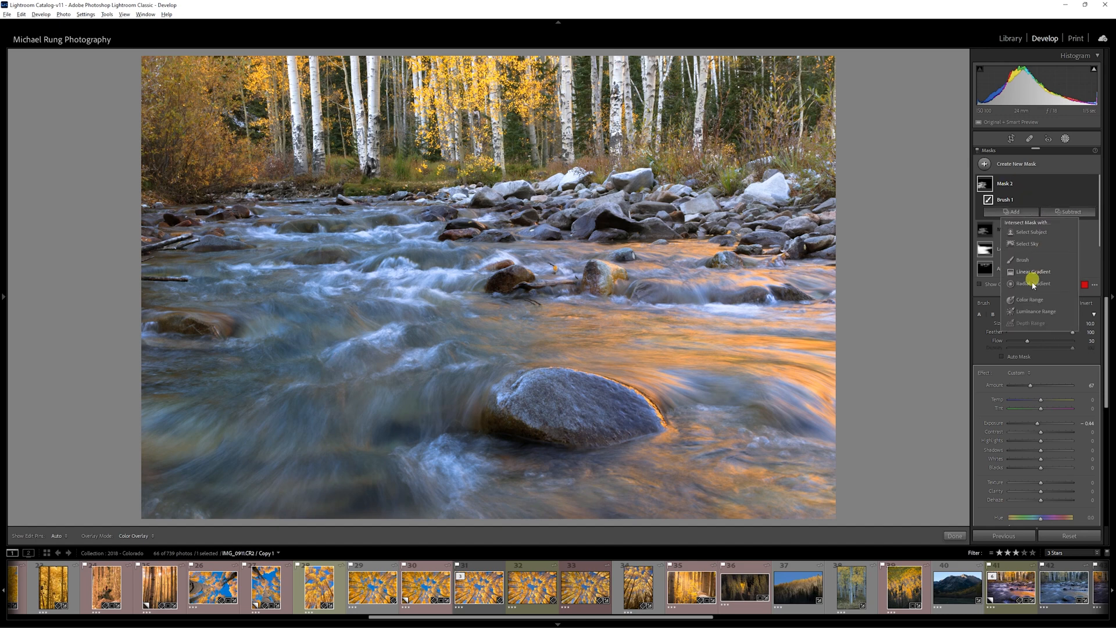
Step: Intersect Mask 2 with a Luminance Range and narrow its lower and upper limits
left_click(1036, 312)
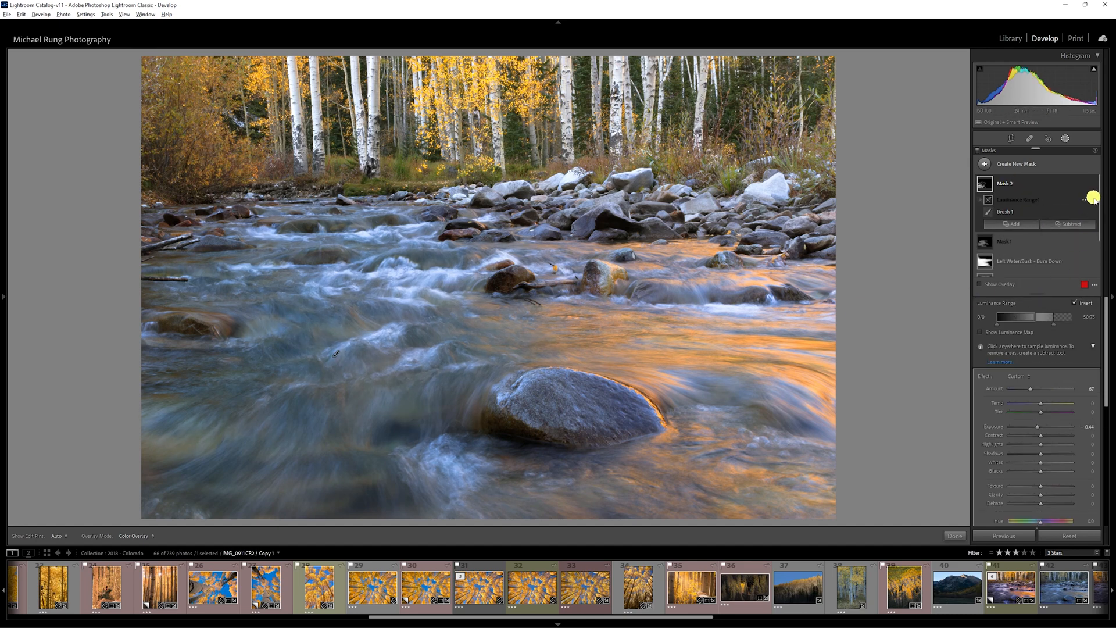
left_click_drag(1016, 317, 1039, 316)
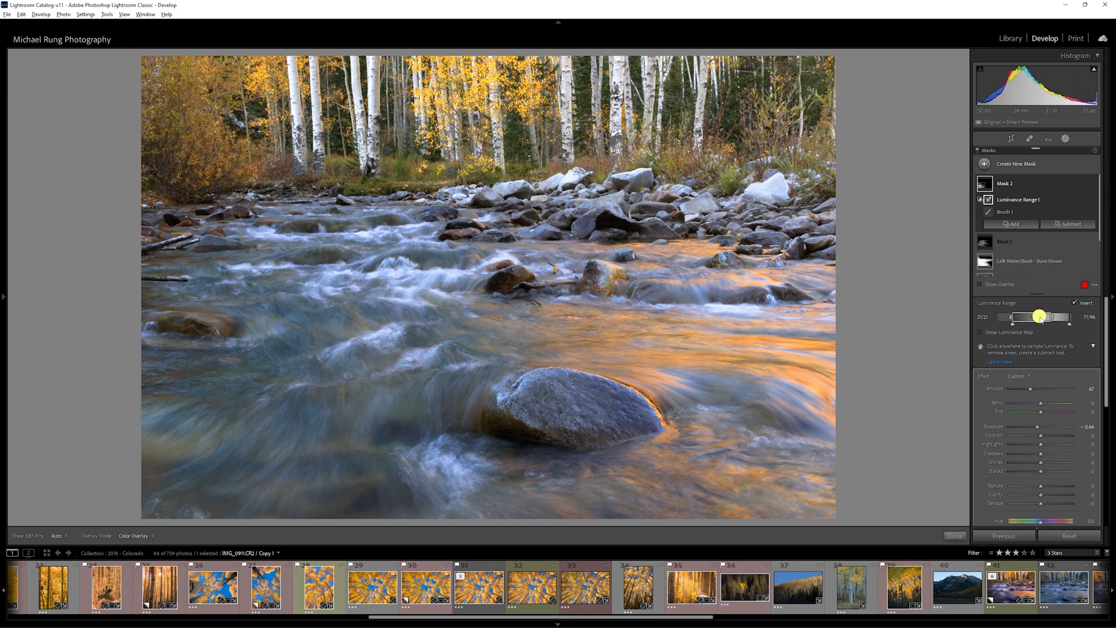
left_click_drag(1039, 316, 1032, 317)
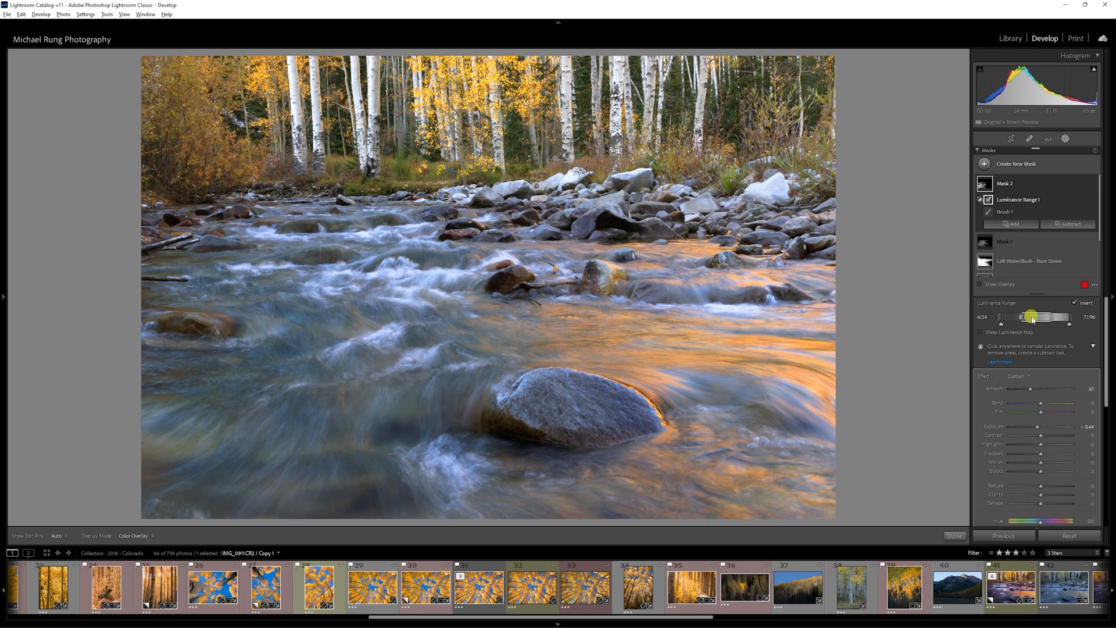
left_click_drag(1040, 316, 1029, 319)
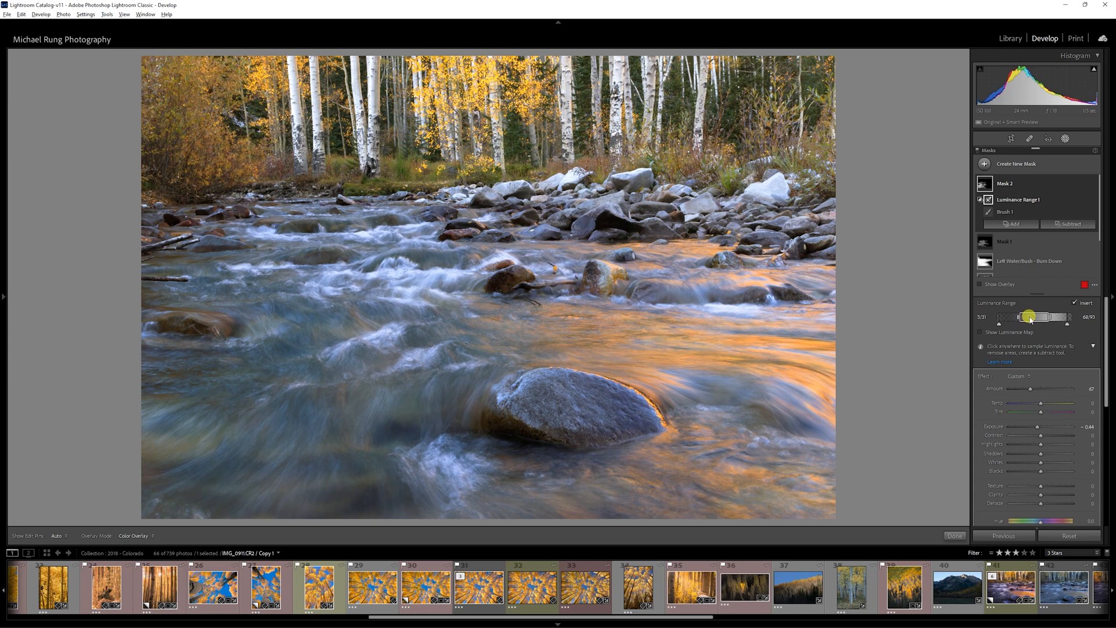